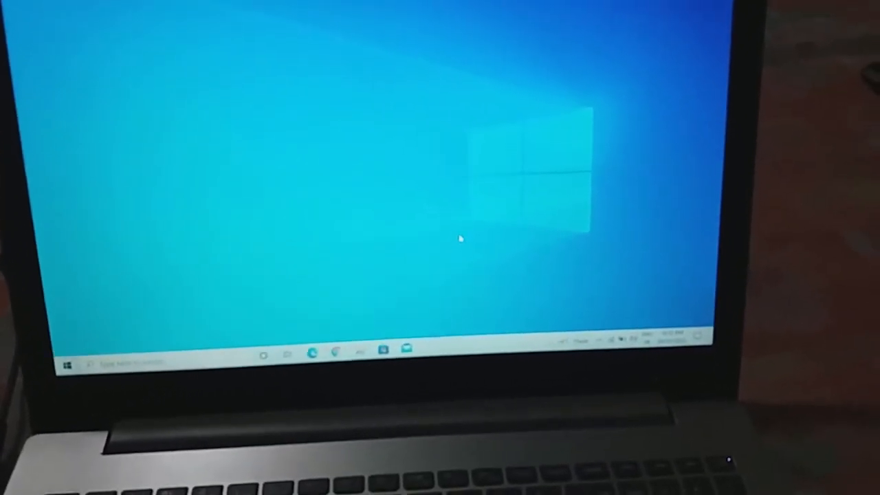
Launch PC Health Check from Start by searching 'pc' and run the Windows 11 compatibility check.
click(66, 363)
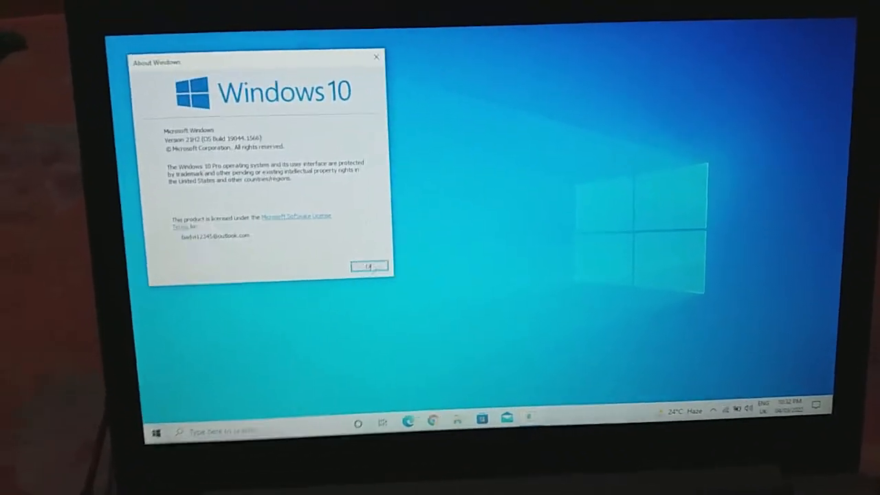
click(370, 266)
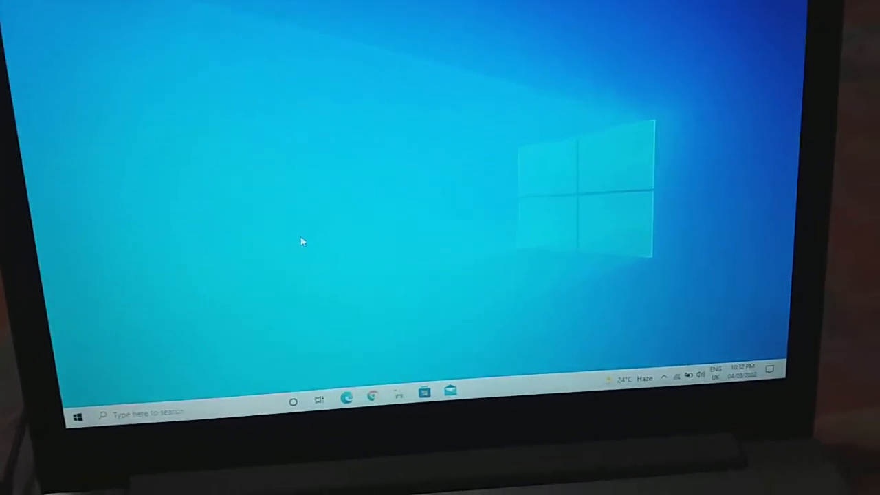
click(76, 415)
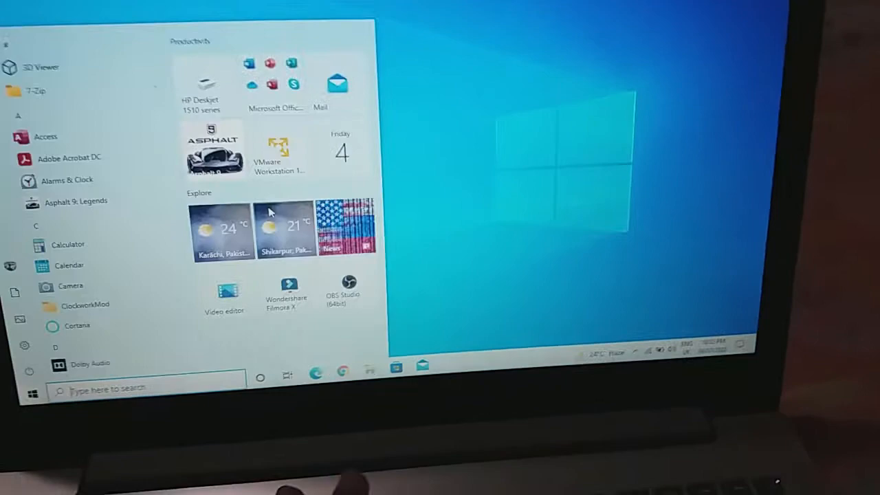
text(pc)
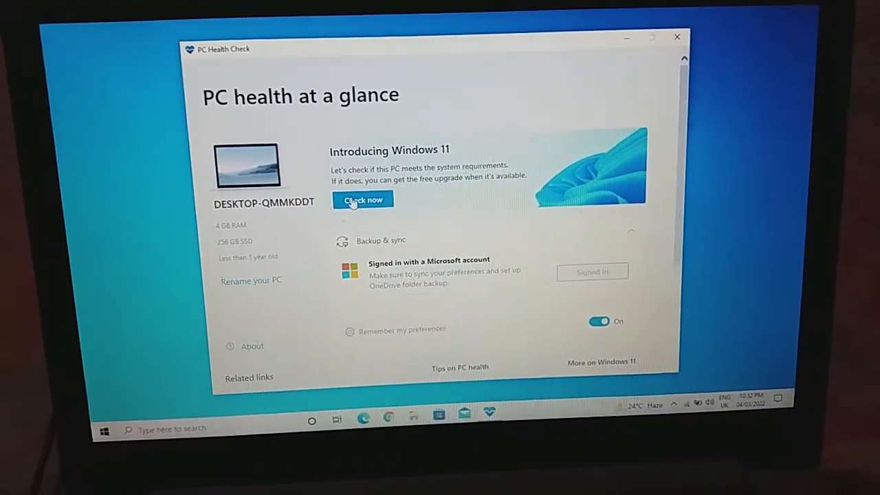
click(363, 199)
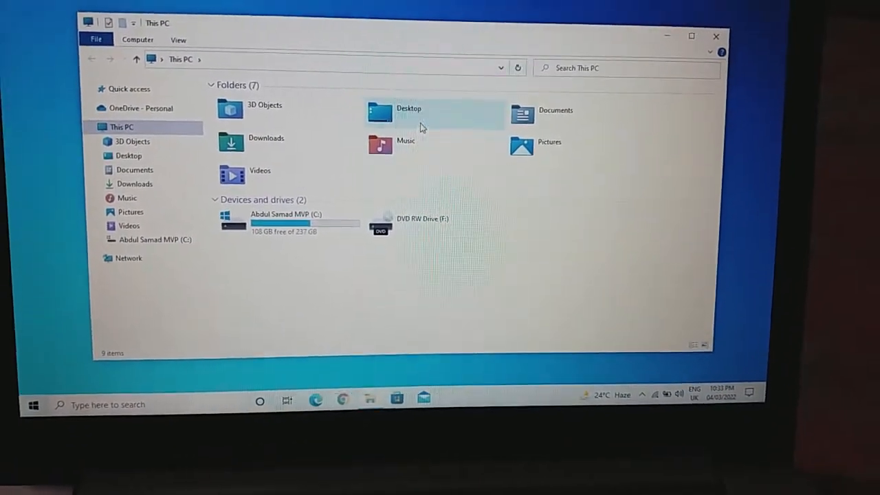
Open the Documents folder from This PC in File Explorer.
double_click(409, 113)
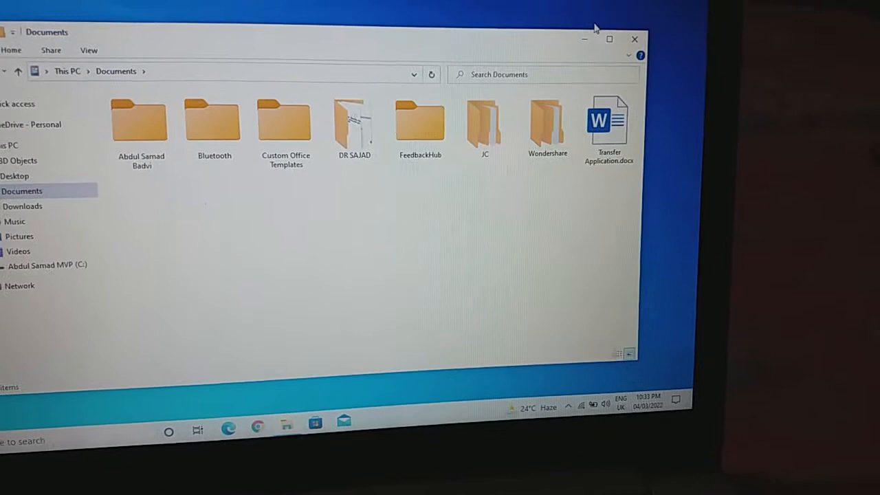
click(633, 38)
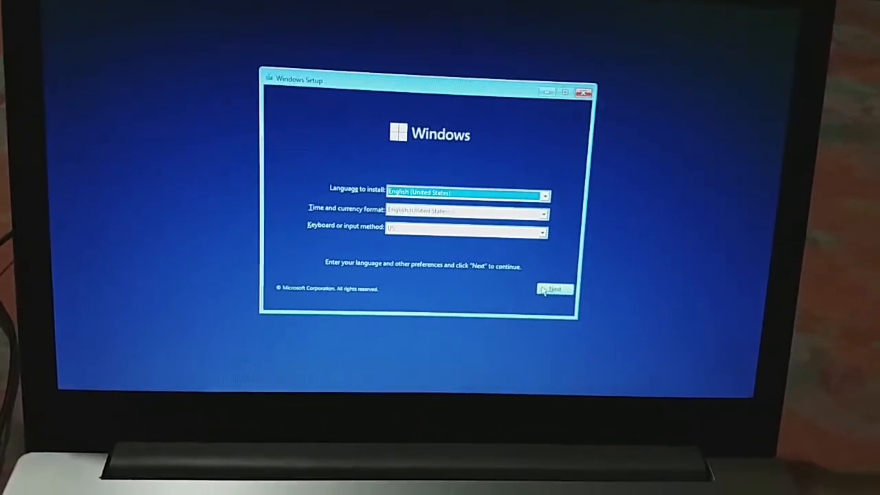
Begin installation with default language and keyboard, choosing the Windows 11 Pro edition.
click(552, 289)
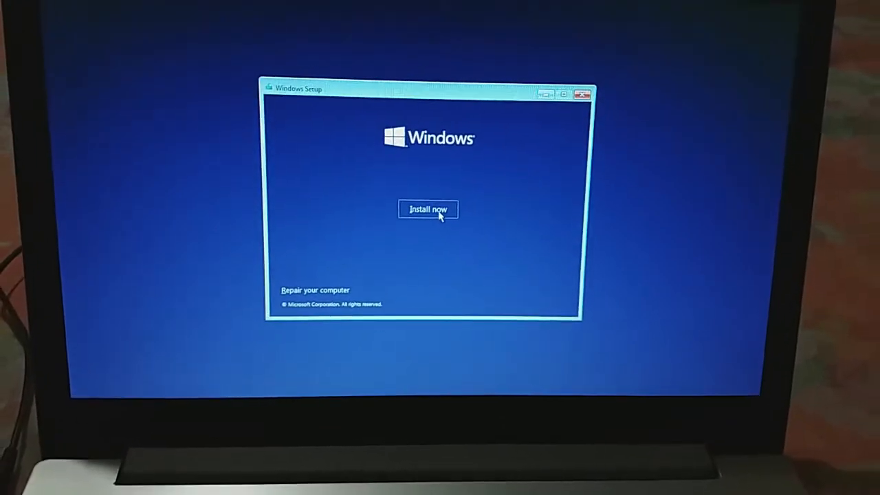
click(427, 209)
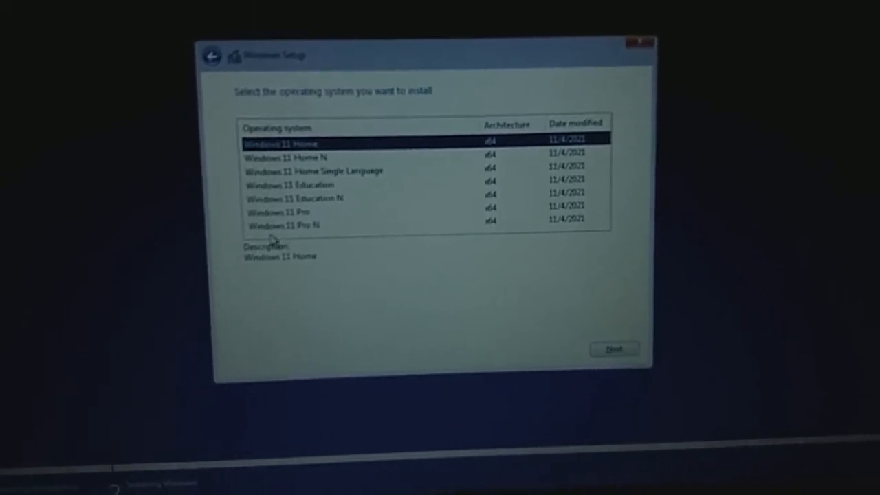
click(199, 159)
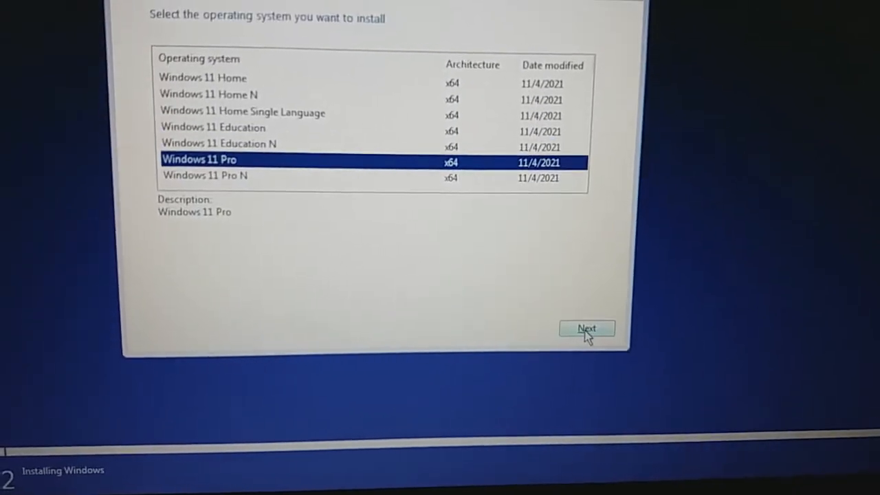
Continue with Windows 11 Pro and accept the Microsoft software license terms.
click(585, 328)
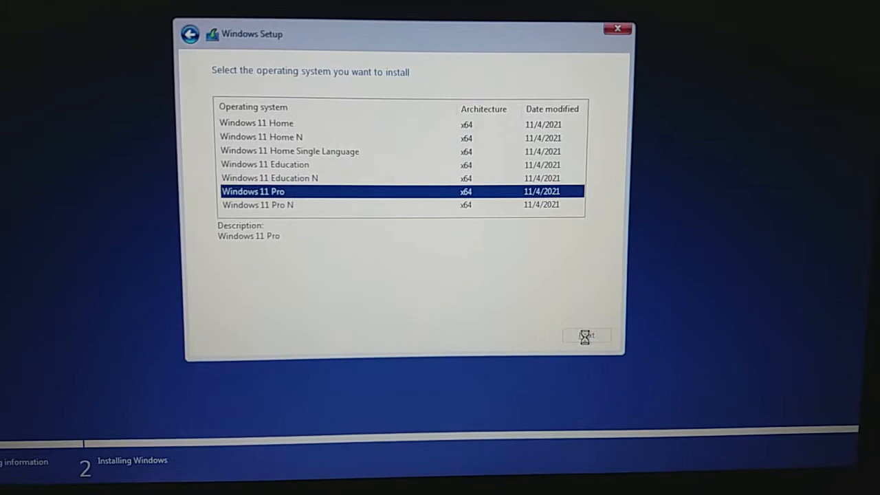
click(586, 335)
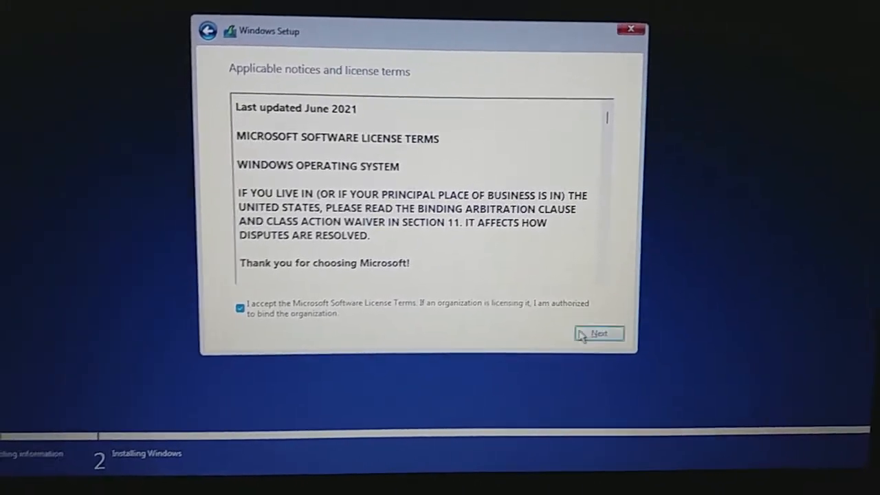
click(599, 334)
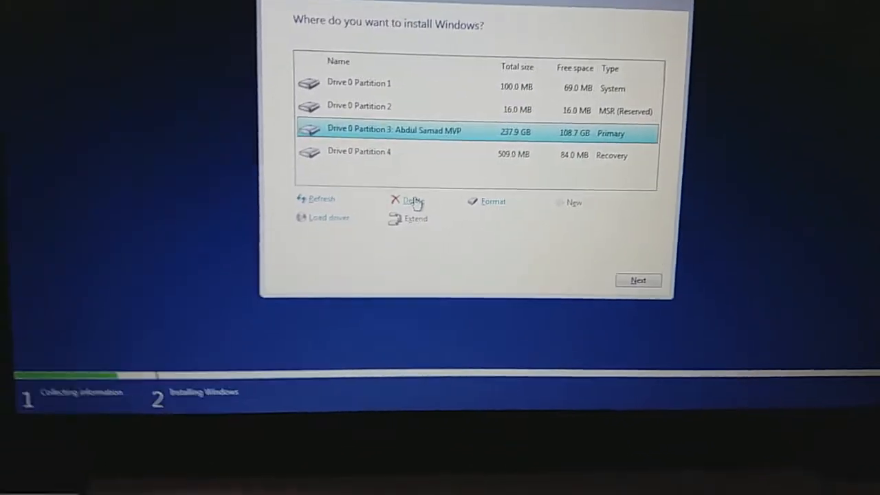
Delete the primary, 509 MB recovery and 16 MB reserved partitions on Drive 0.
click(412, 201)
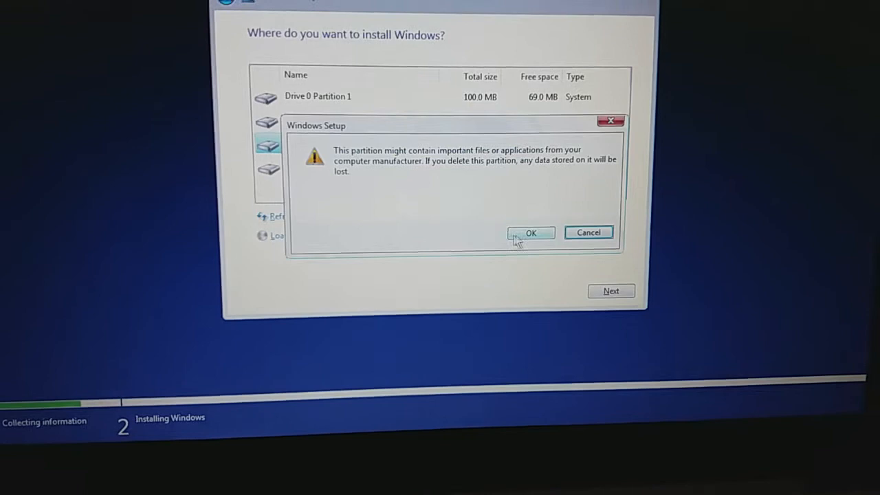
click(531, 232)
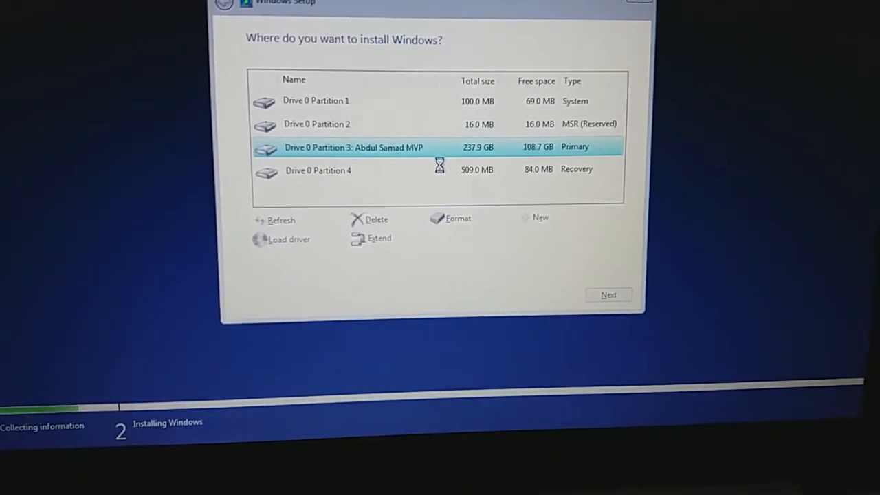
click(377, 219)
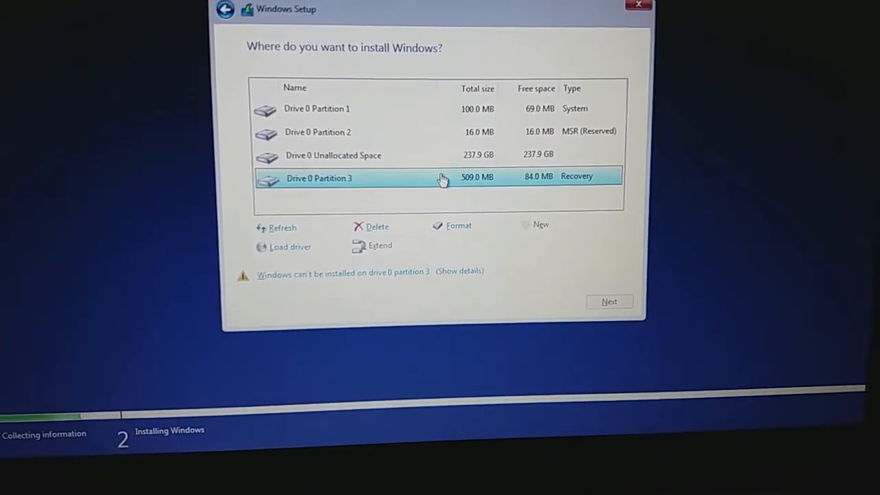
click(377, 225)
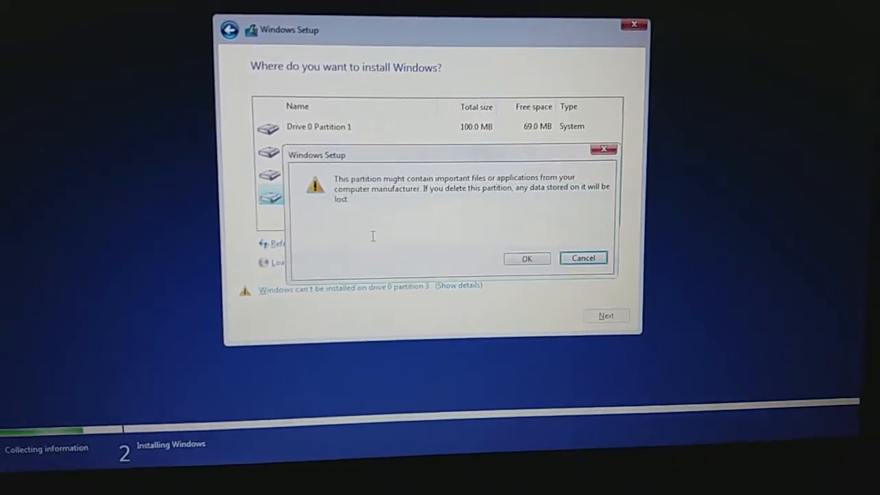
click(526, 259)
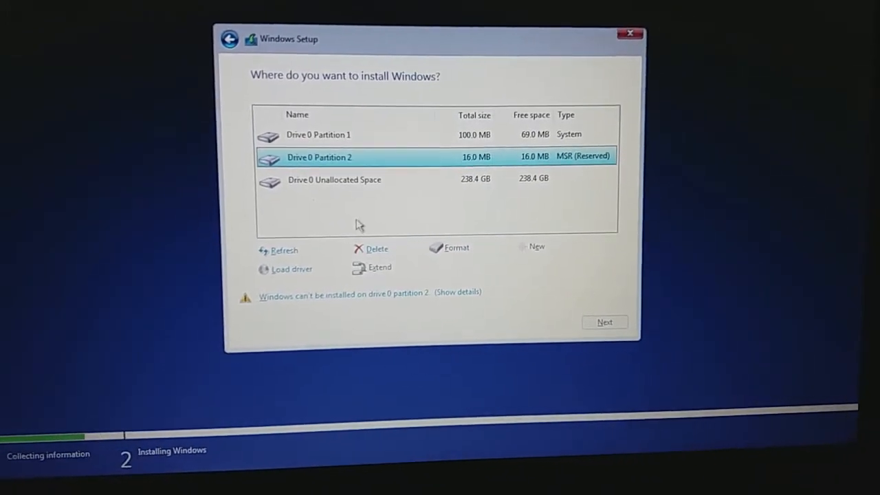
click(377, 248)
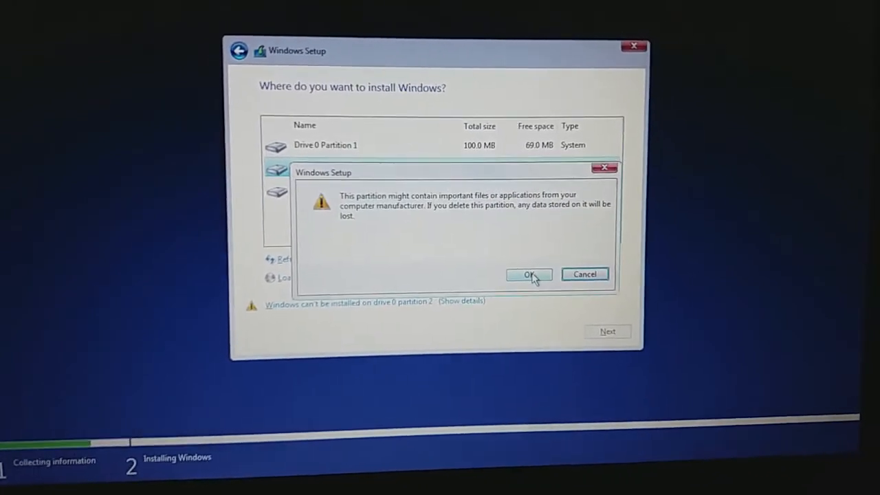
Delete the 100 MB system partition, create a full-size partition from free space and select Partition 3.
click(528, 274)
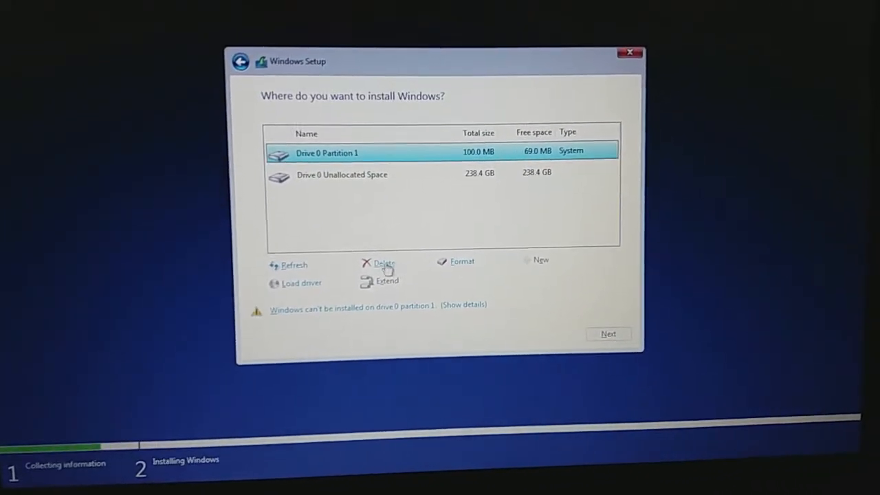
click(384, 266)
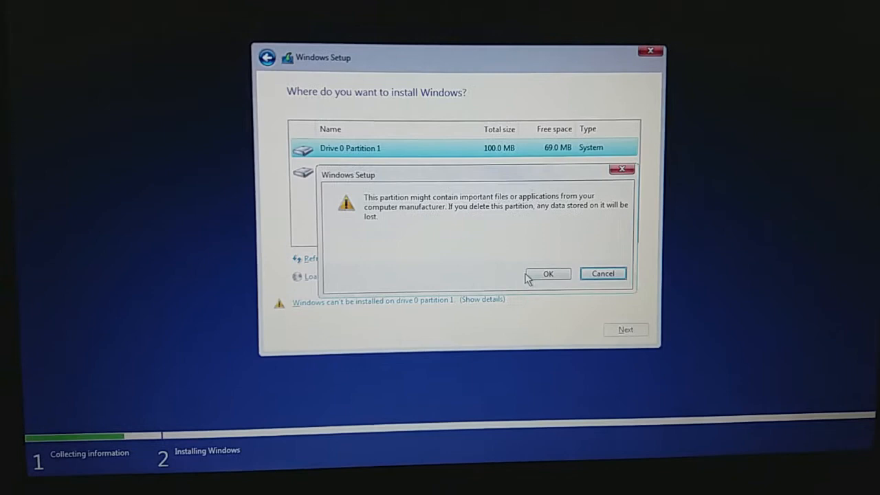
click(548, 272)
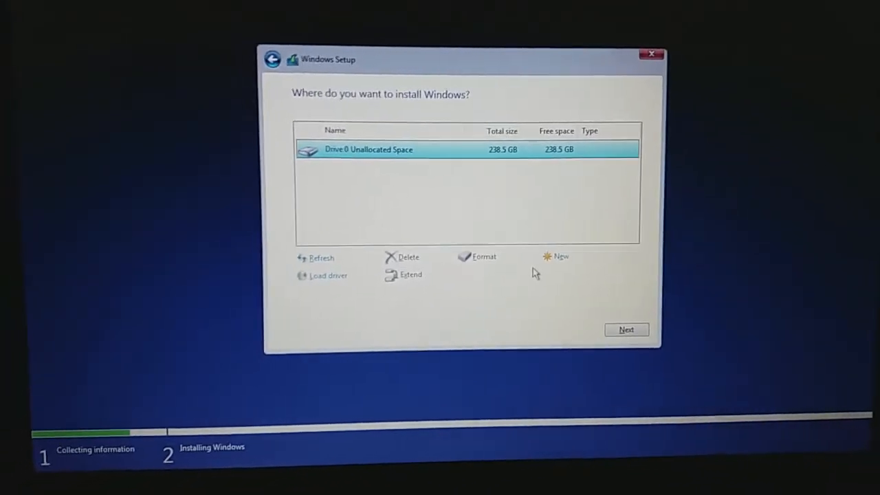
click(561, 257)
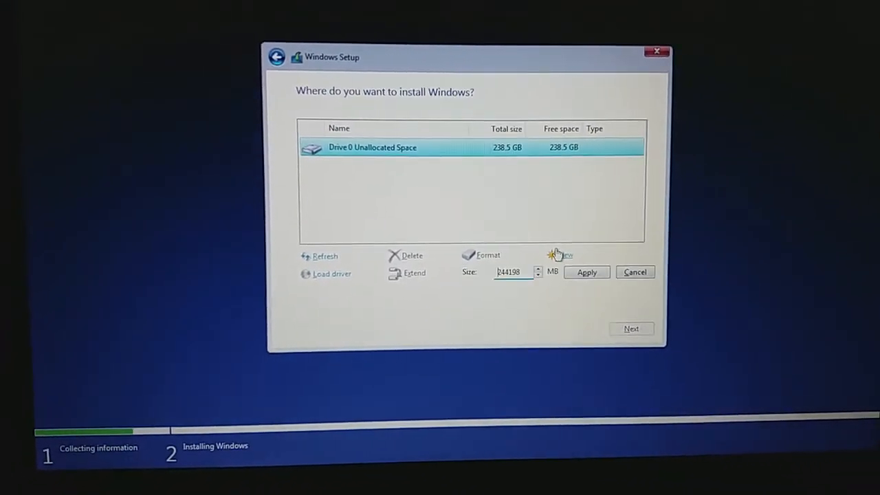
click(586, 273)
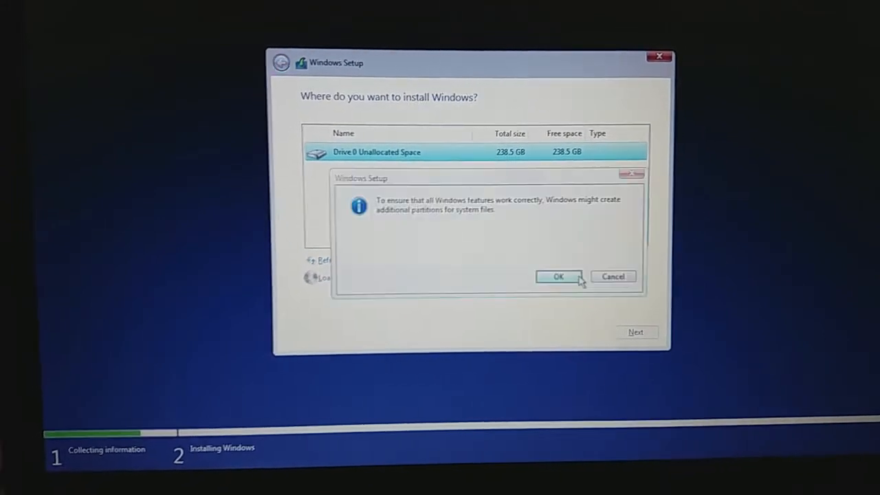
click(559, 275)
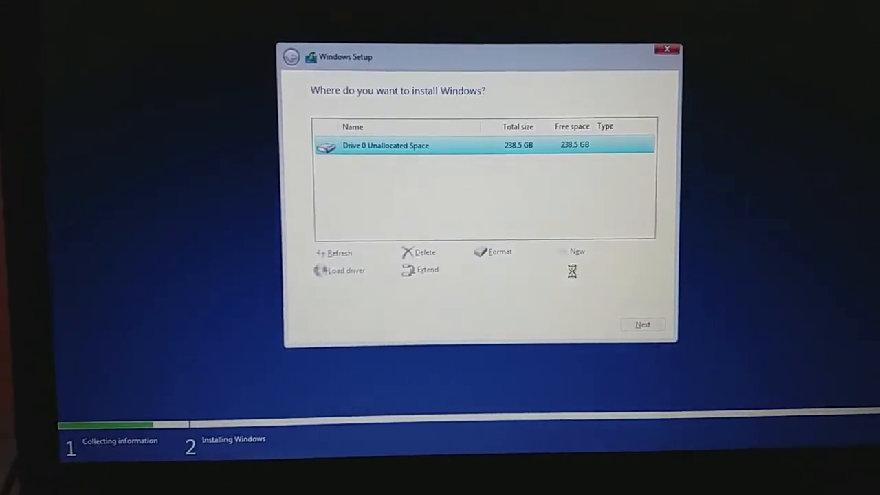
click(577, 250)
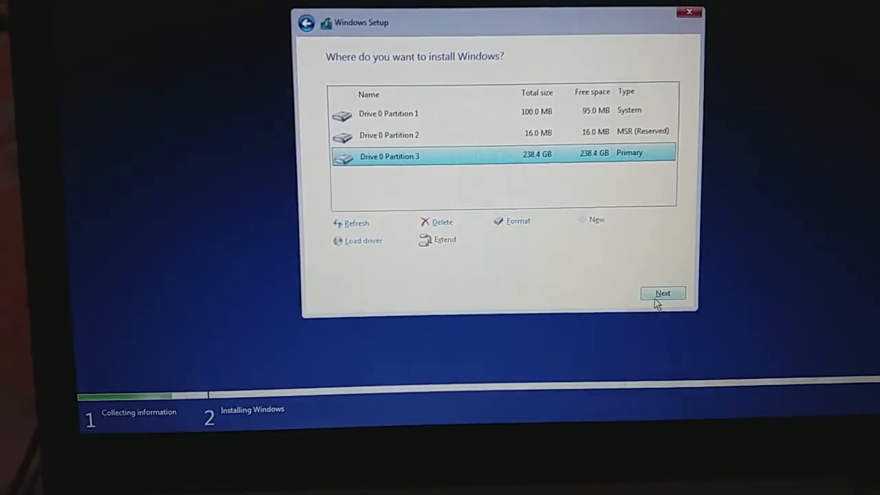
Install Windows onto Drive 0 Partition 3 and let it run to the restart prompt.
click(663, 293)
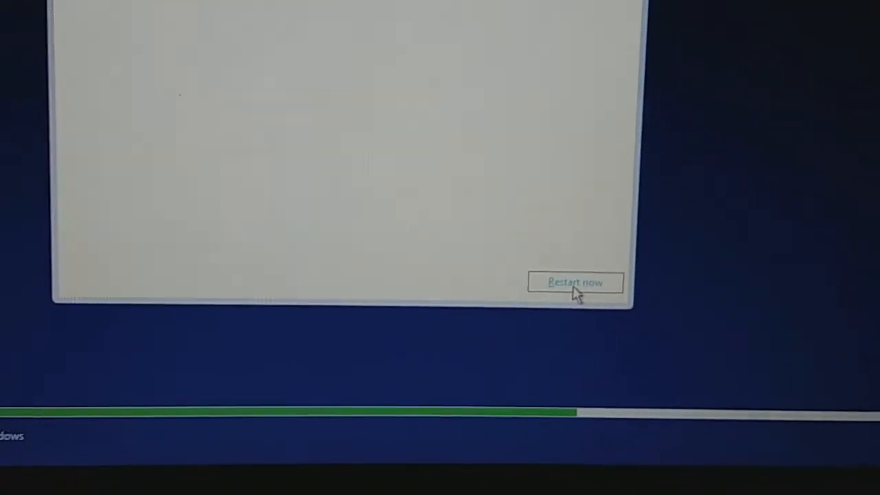
click(575, 282)
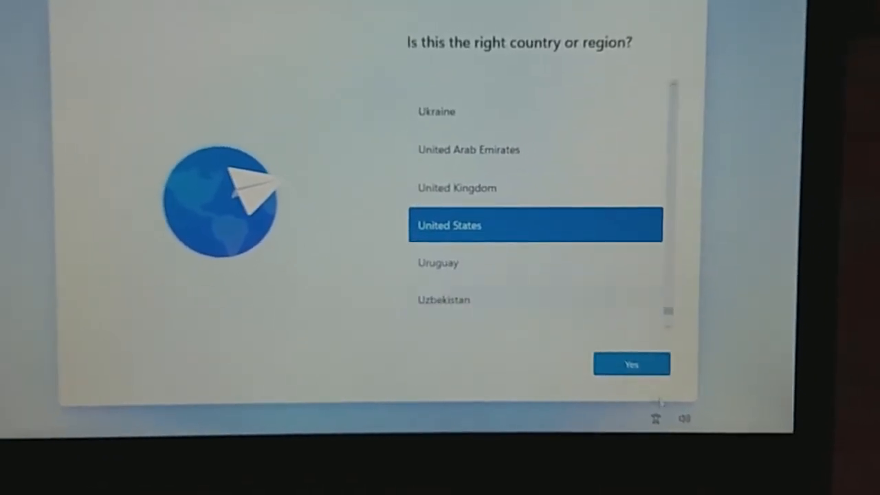
Confirm United States region, pick the United Kingdom keyboard layout and skip a second layout.
click(630, 362)
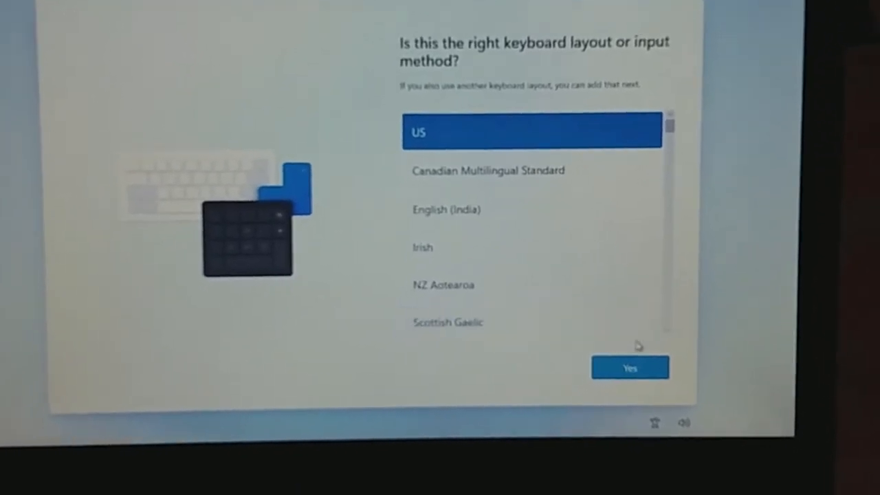
scroll(down, 3)
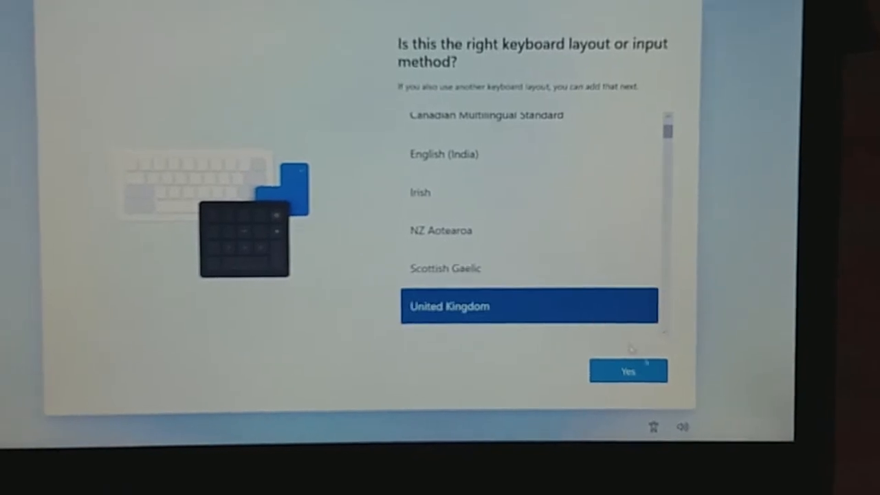
click(627, 371)
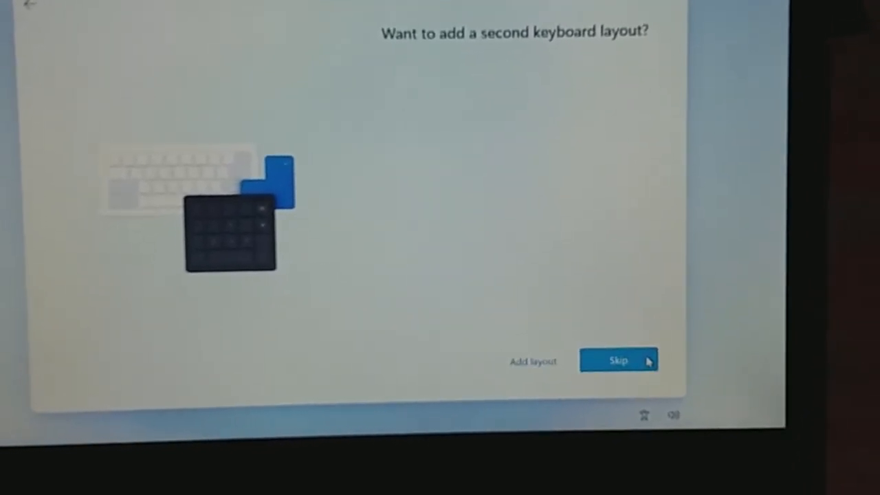
click(617, 360)
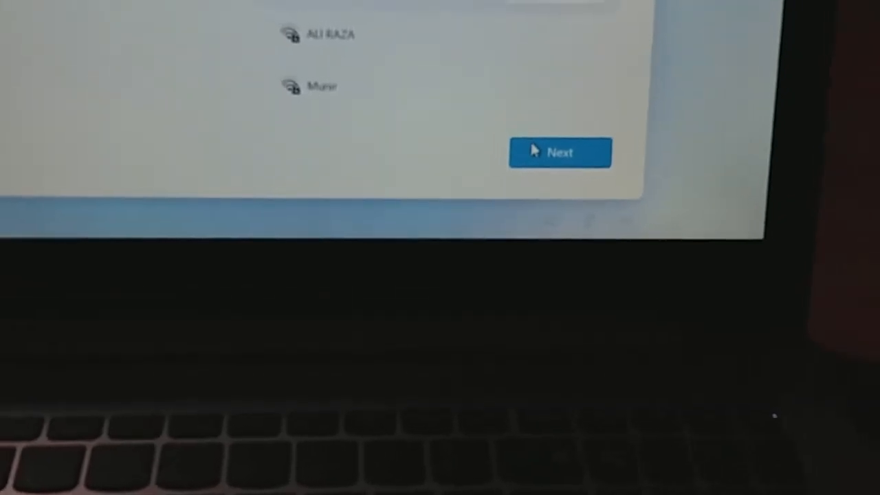
Continue past the wireless network selection screen.
click(559, 151)
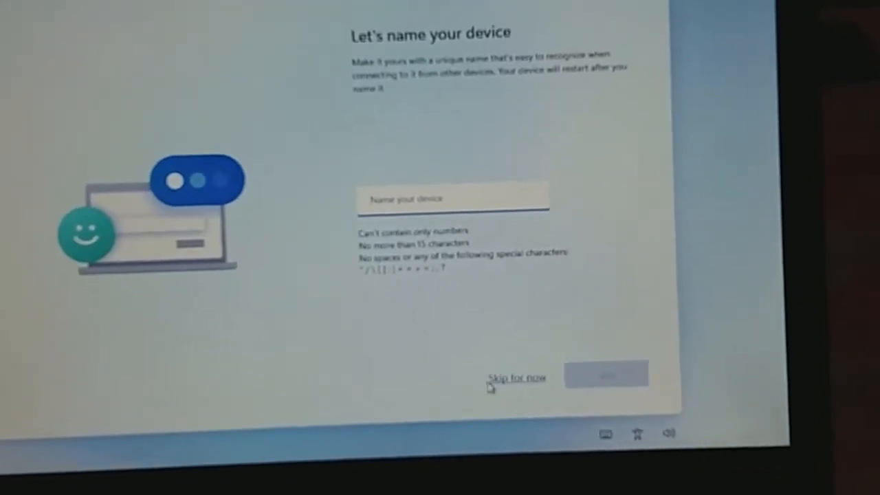
Skip device naming, choose personal use and proceed through Microsoft account sign-in.
click(515, 377)
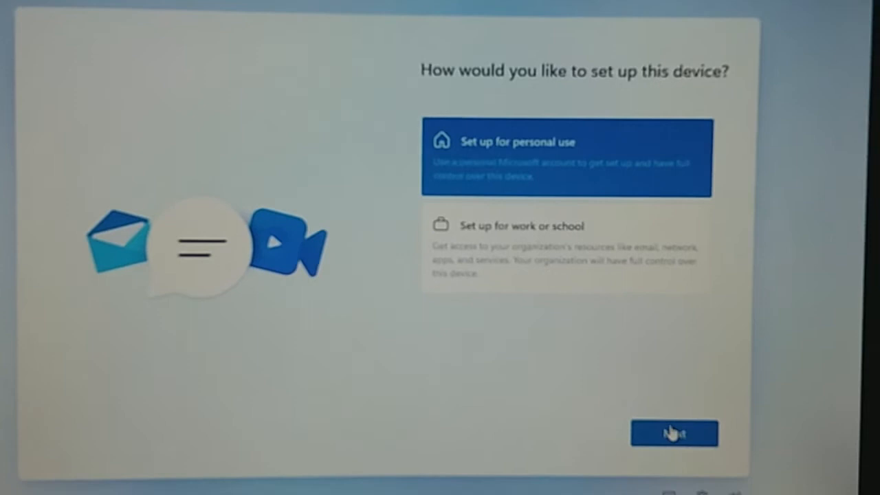
click(674, 433)
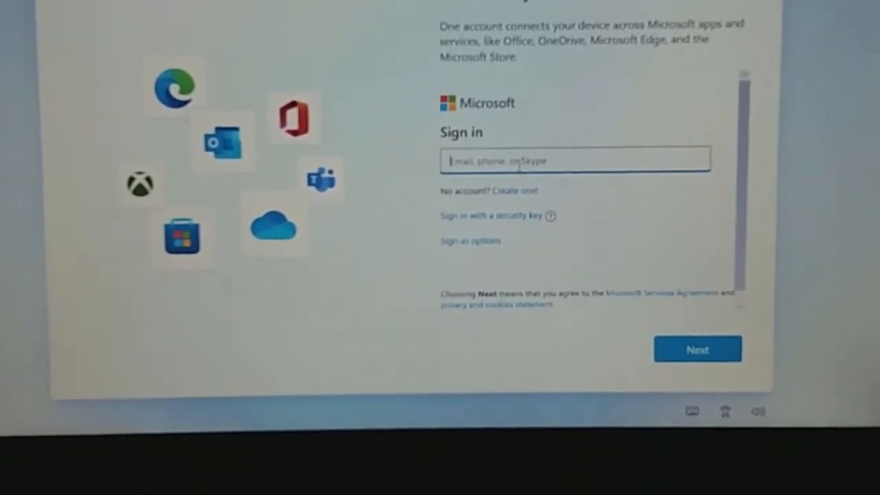
click(696, 349)
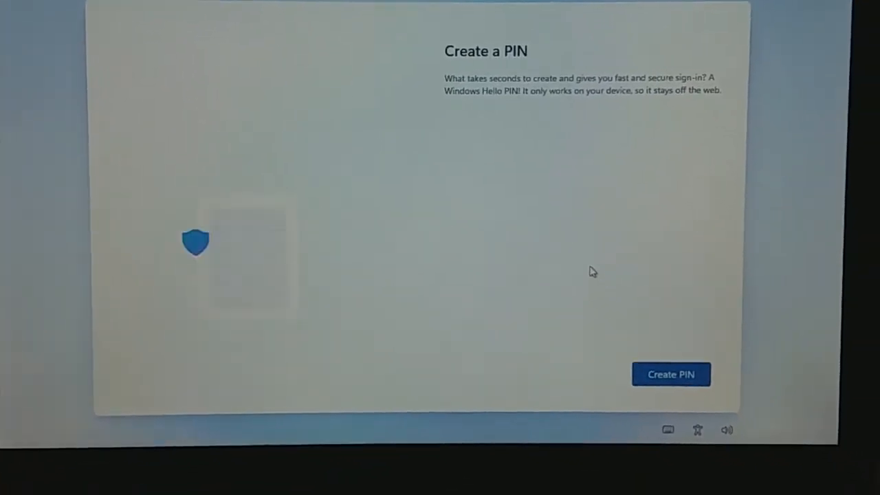
click(671, 374)
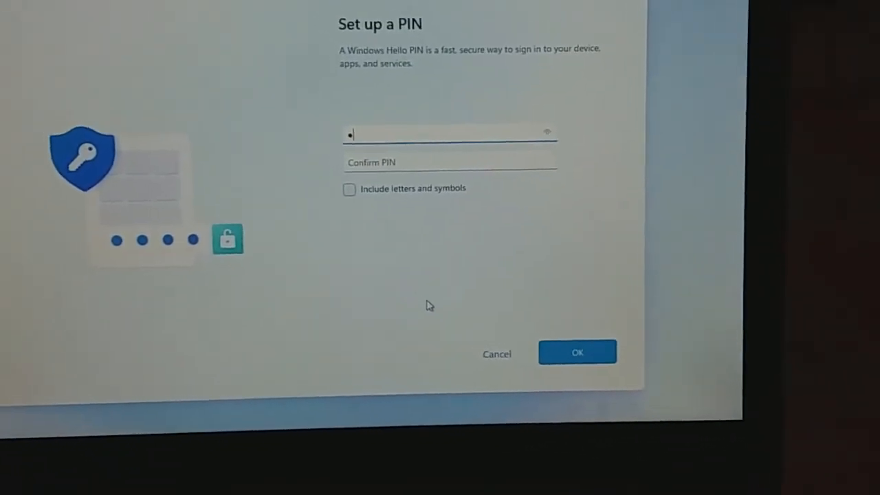
text(123)
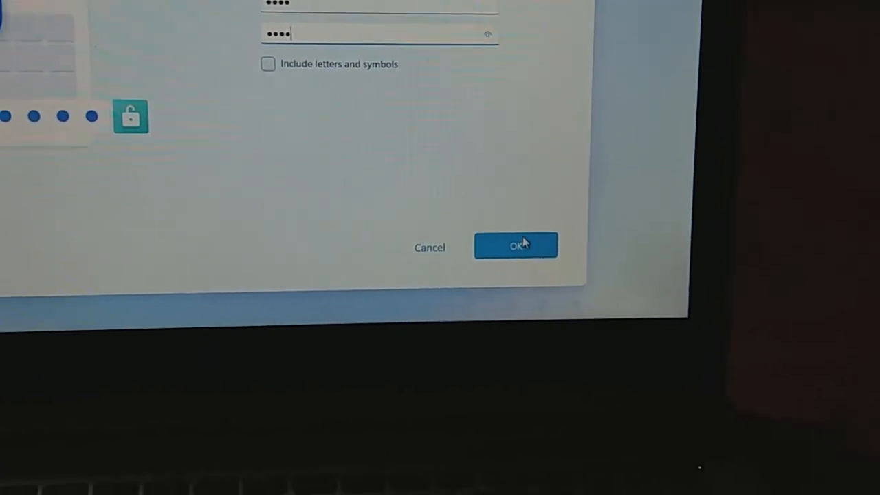
click(515, 245)
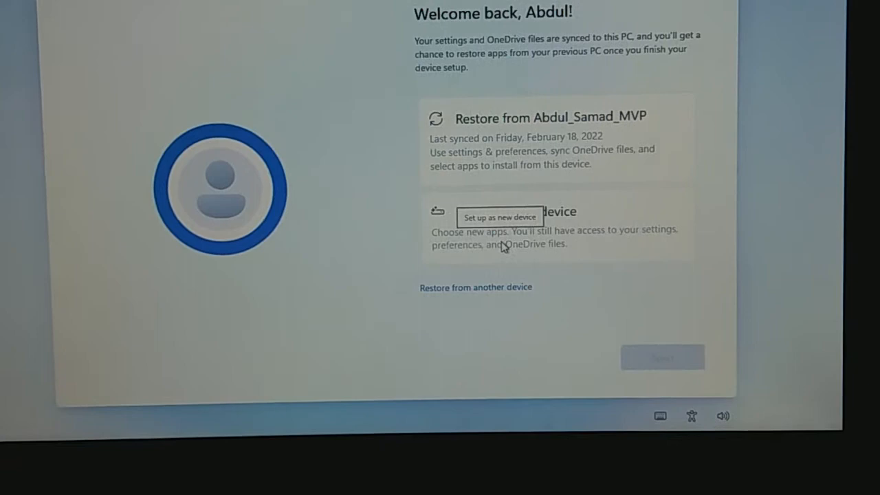
Choose 'Set up as new device' on the Welcome back screen and continue.
click(500, 227)
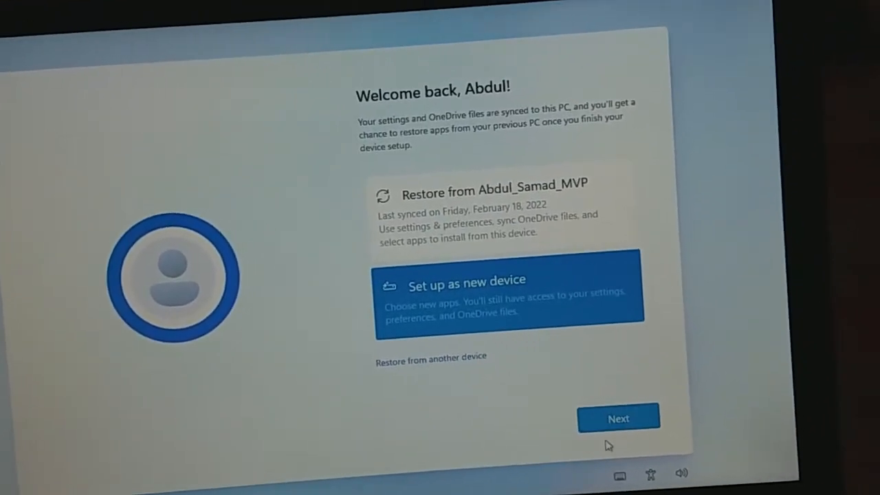
click(617, 418)
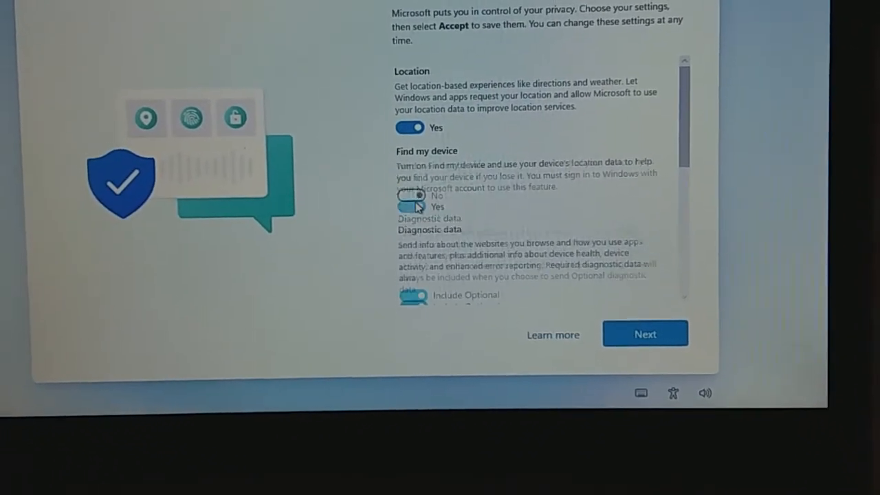
Switch off Find my device and limit diagnostic data to required only, leaving location on.
click(409, 206)
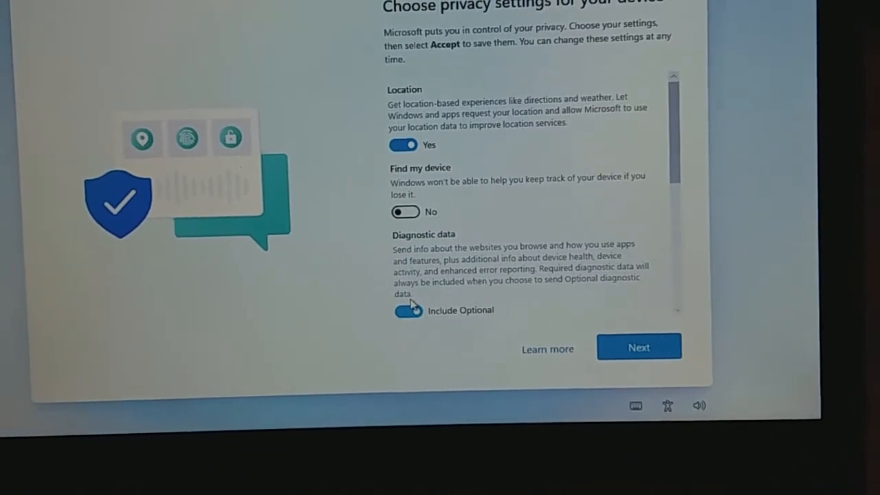
click(407, 311)
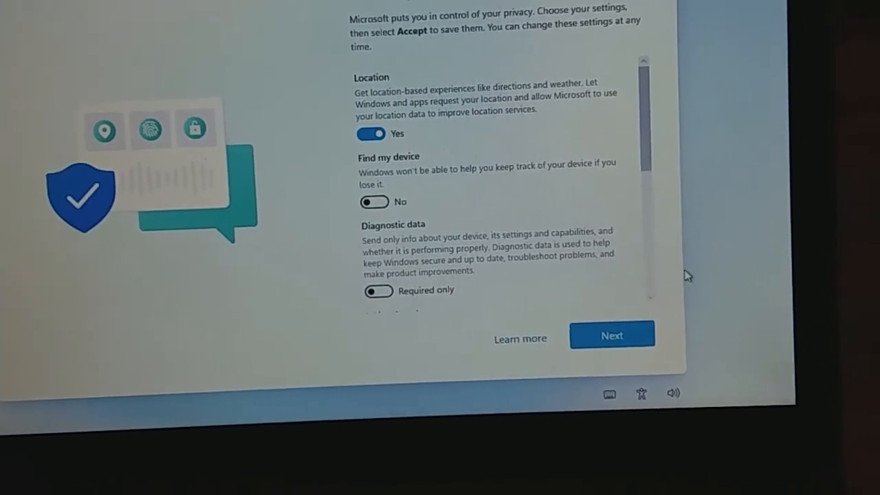
scroll(down, 3)
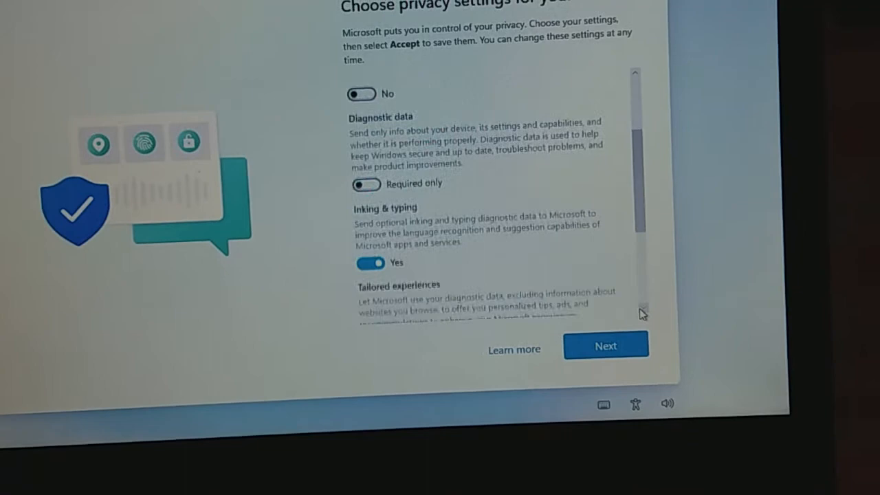
Switch off inking and typing, tailored experiences and advertising ID, then accept the privacy settings.
click(369, 262)
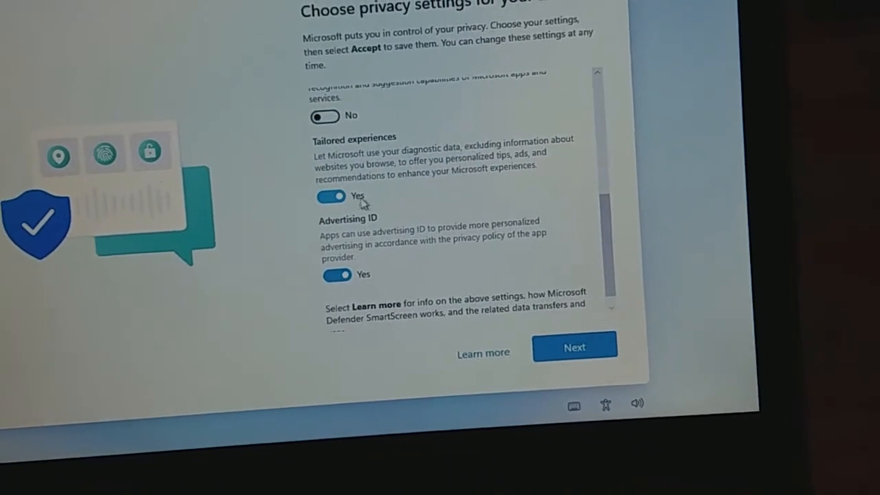
click(331, 195)
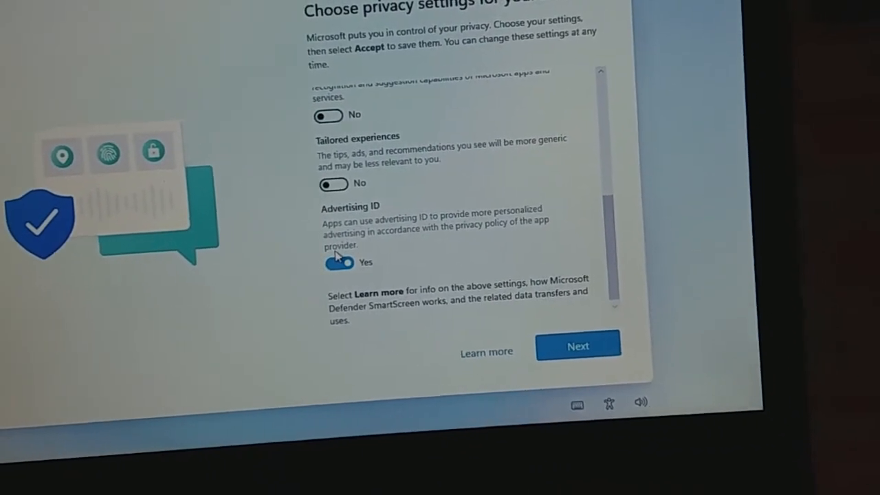
click(333, 261)
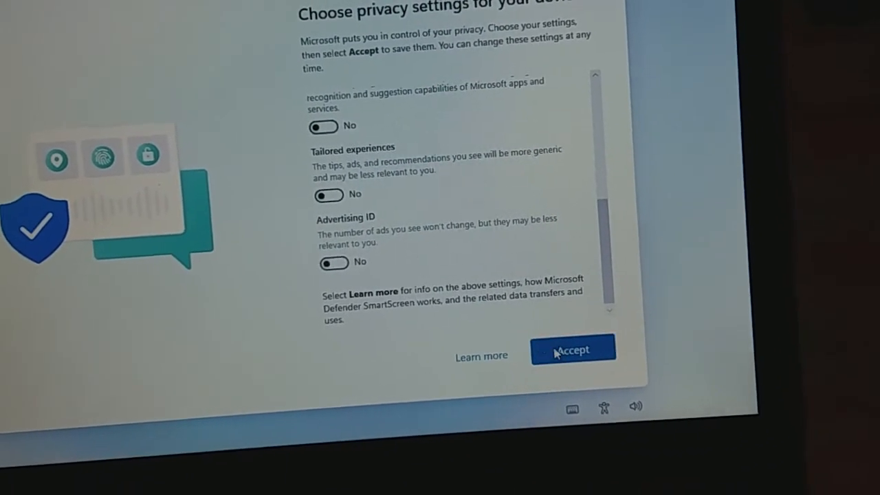
click(572, 350)
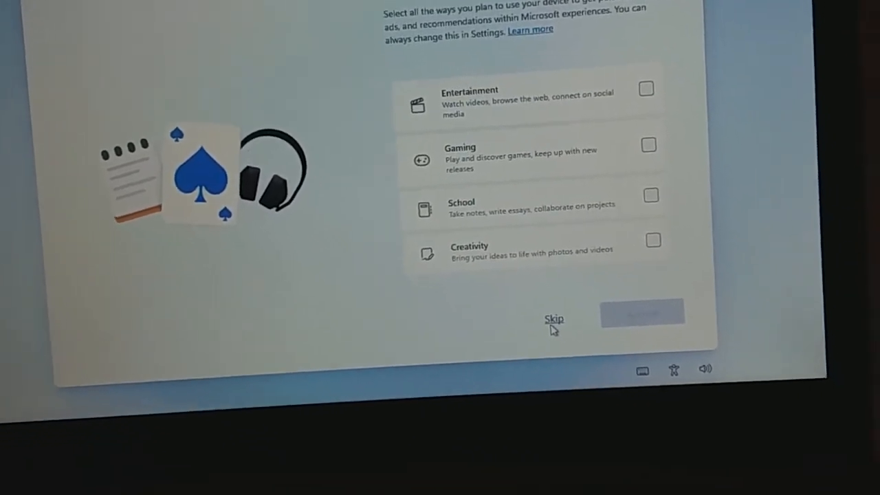
Skip the device usage question and choose 'Only save files to this PC' over OneDrive backup.
click(553, 319)
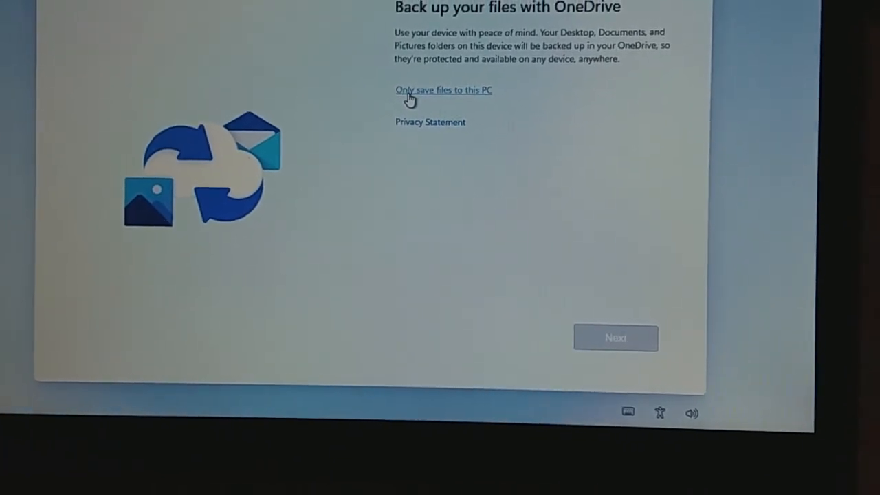
click(443, 90)
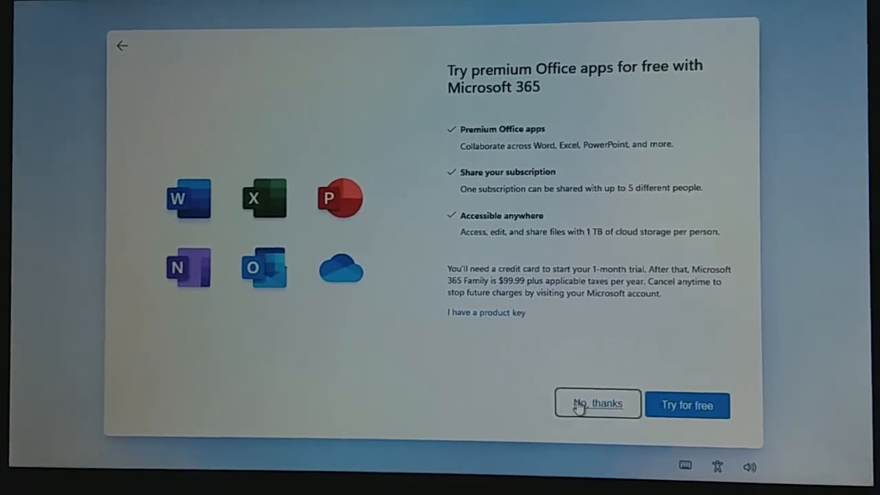
Decline the Microsoft 365 trial with 'No, thanks', completing setup to the desktop.
click(597, 404)
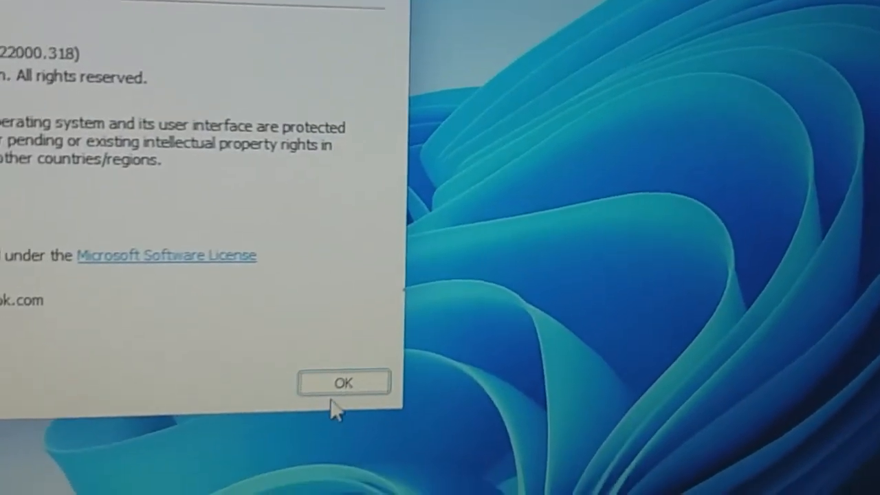
Dismiss the About Windows box showing build 22000.318 and launch Settings from Start.
click(344, 382)
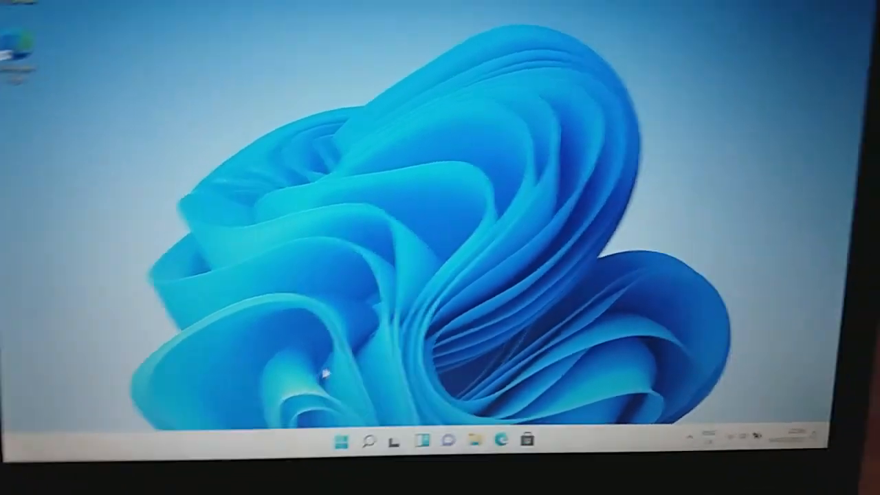
click(344, 440)
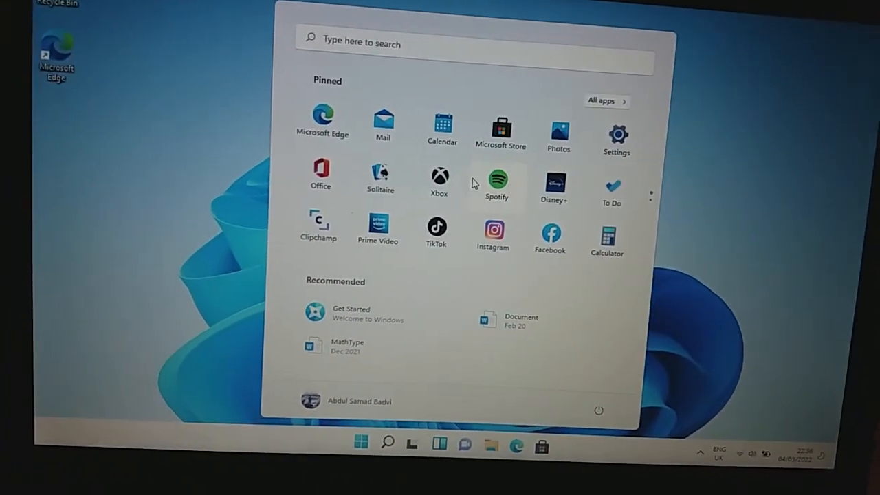
click(616, 136)
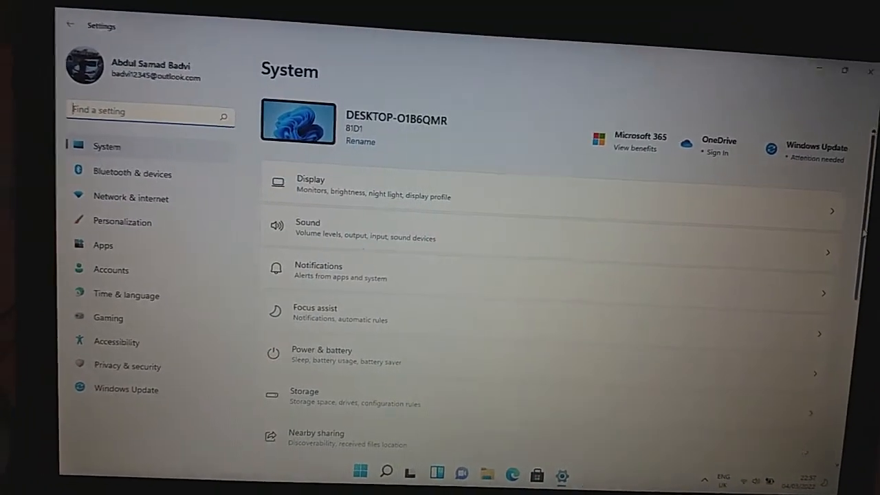
Navigate from Settings > System to the Activation page.
scroll(down, 3)
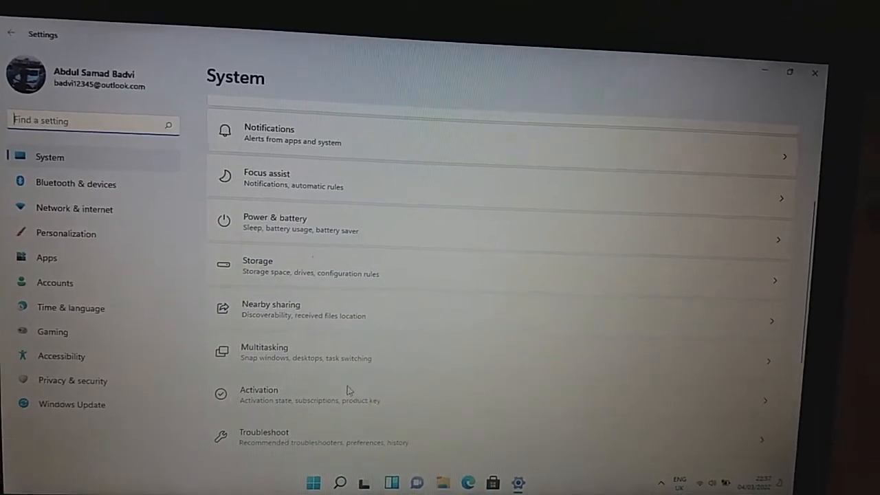
click(310, 395)
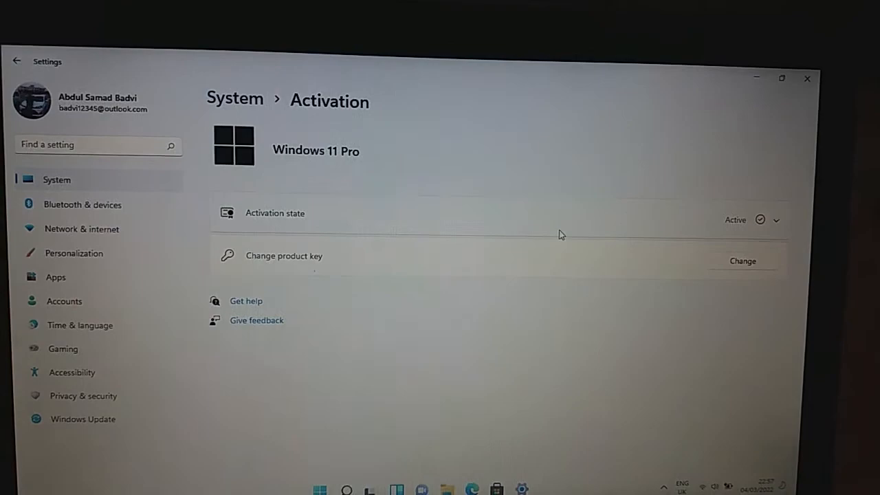
Expand the activation state confirming Windows 11 Pro is Active, then return to Start on the desktop.
click(777, 220)
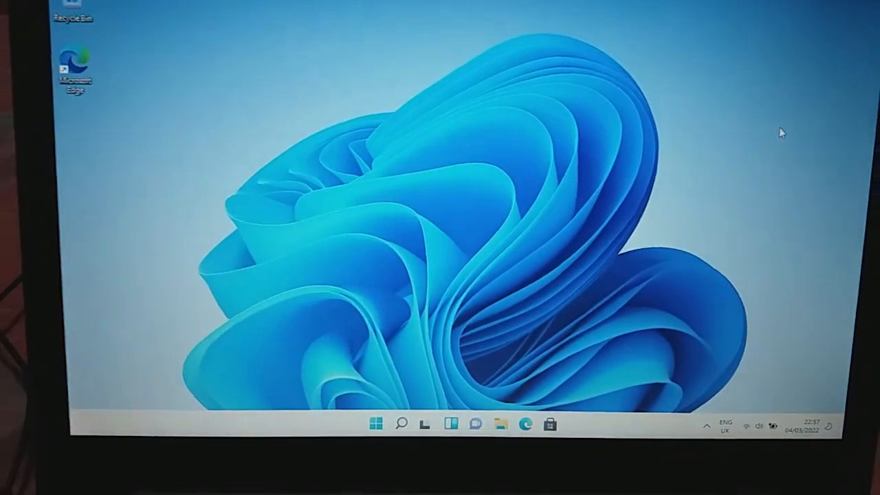
click(374, 424)
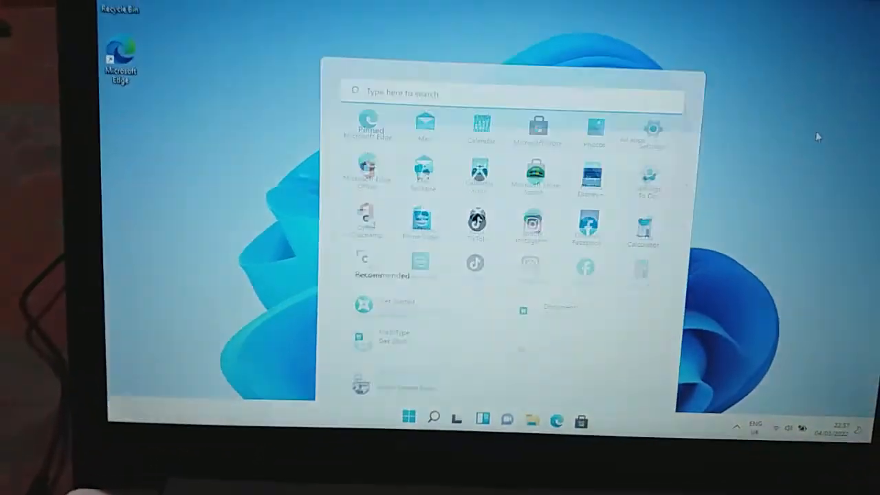